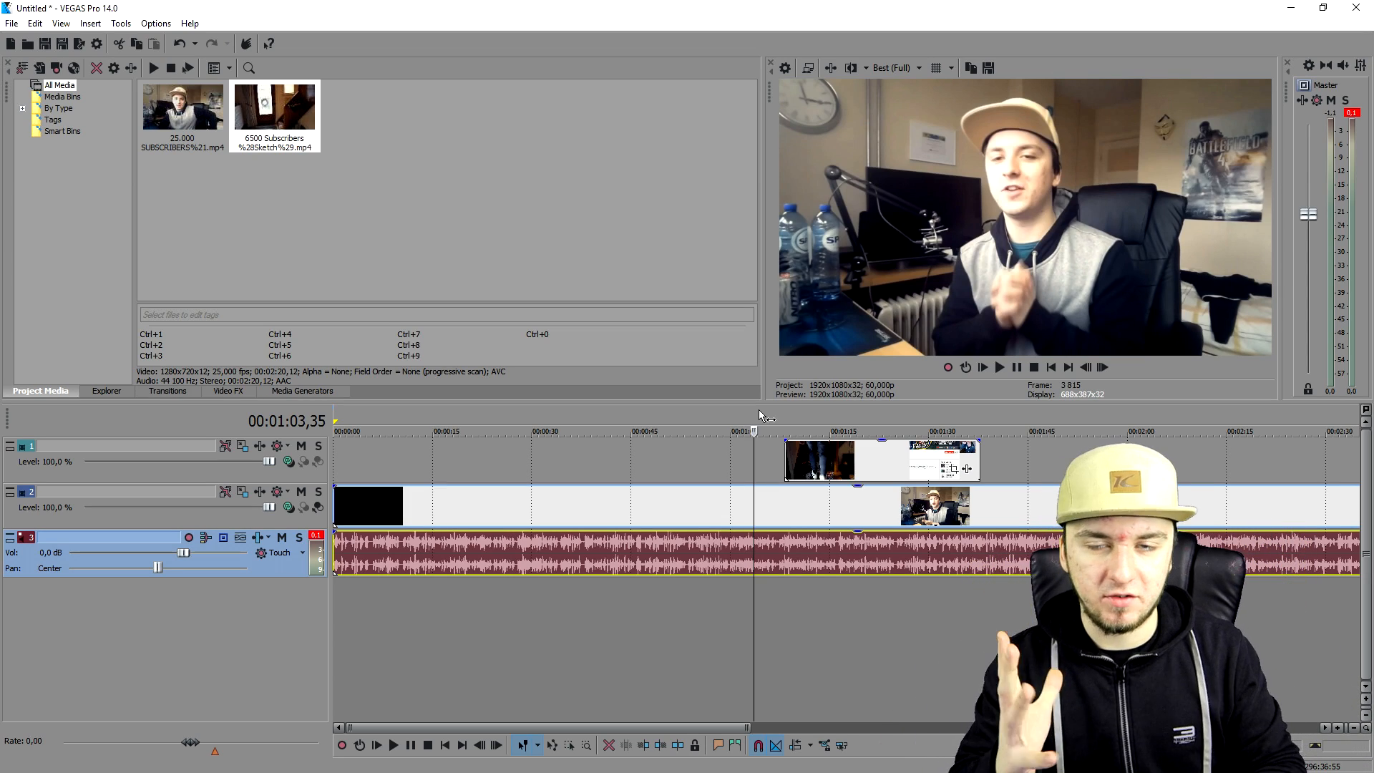
{"action": "mouse_move", "coordinate": [816, 328]}
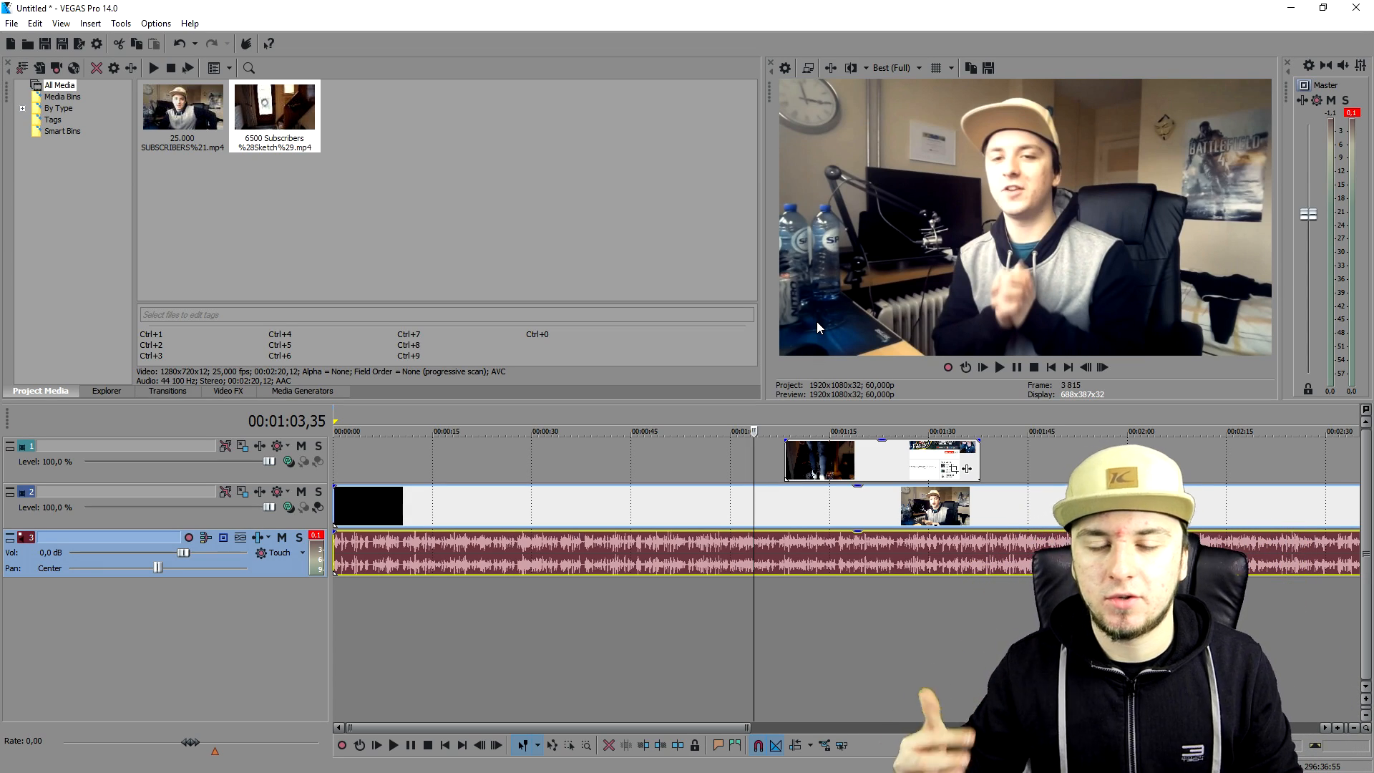